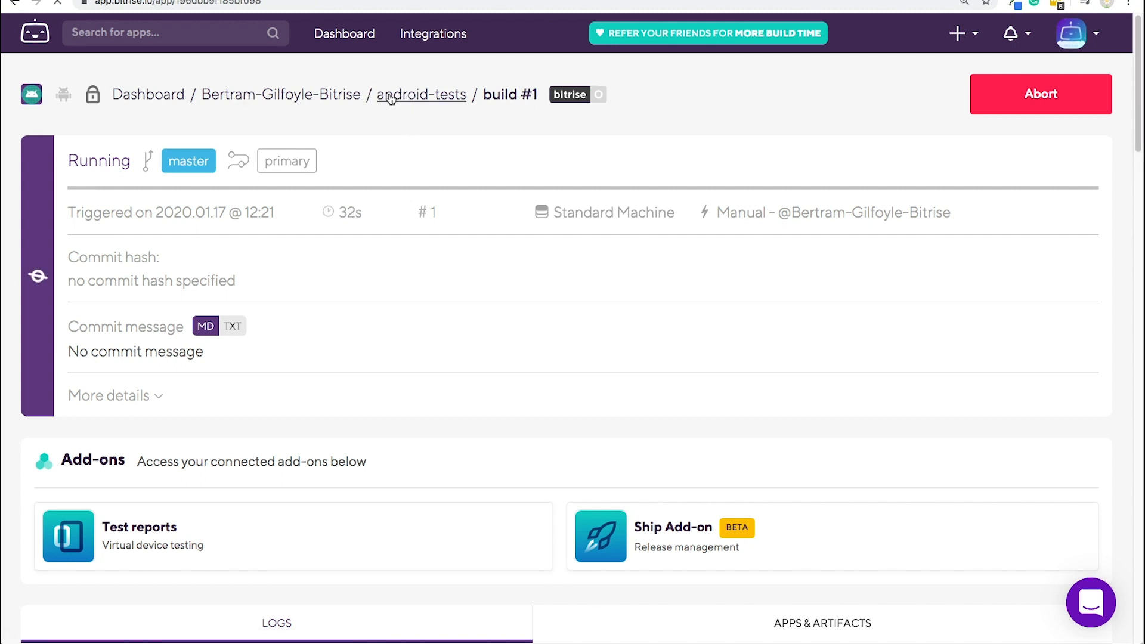
Go to the android-tests app and open its Workflow Editor on the primary workflow
left_click(421, 94)
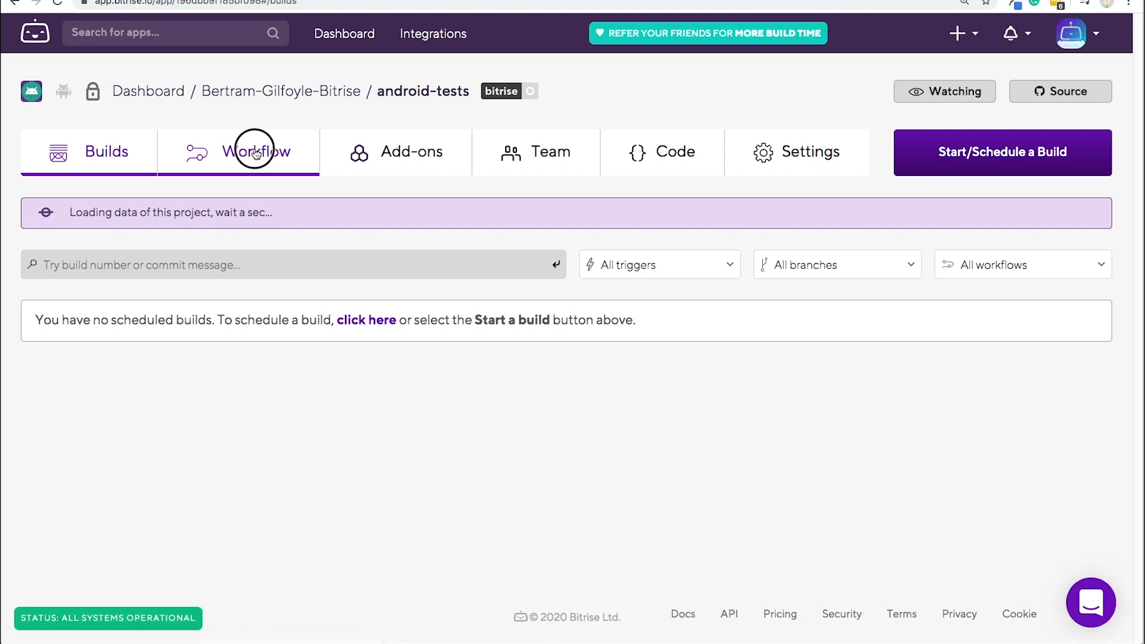
left_click(256, 152)
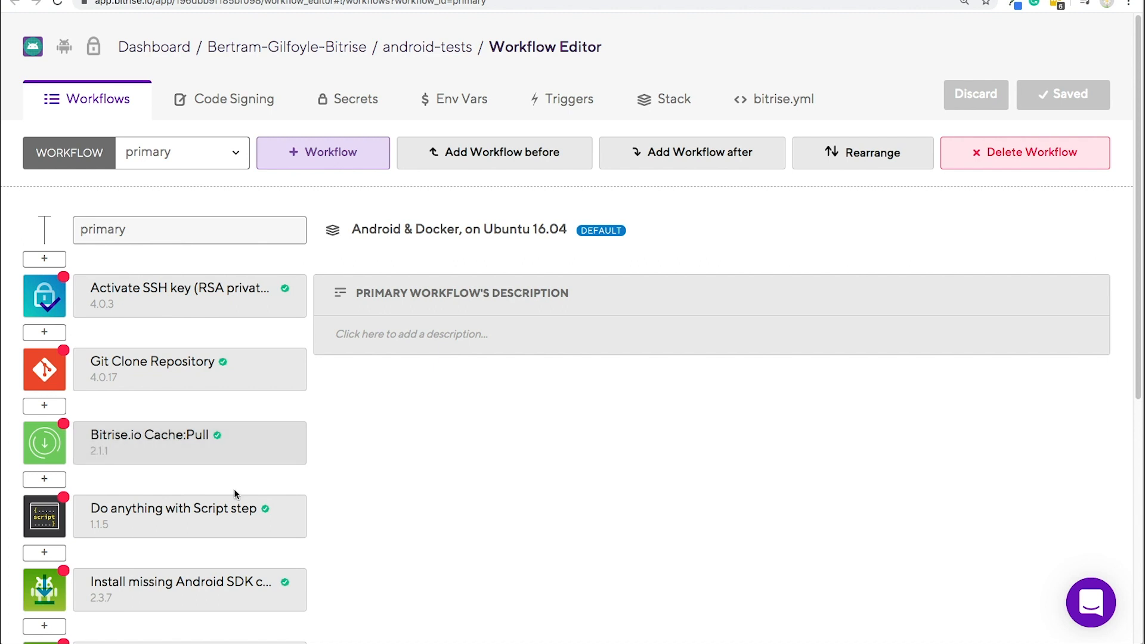
left_click(189, 515)
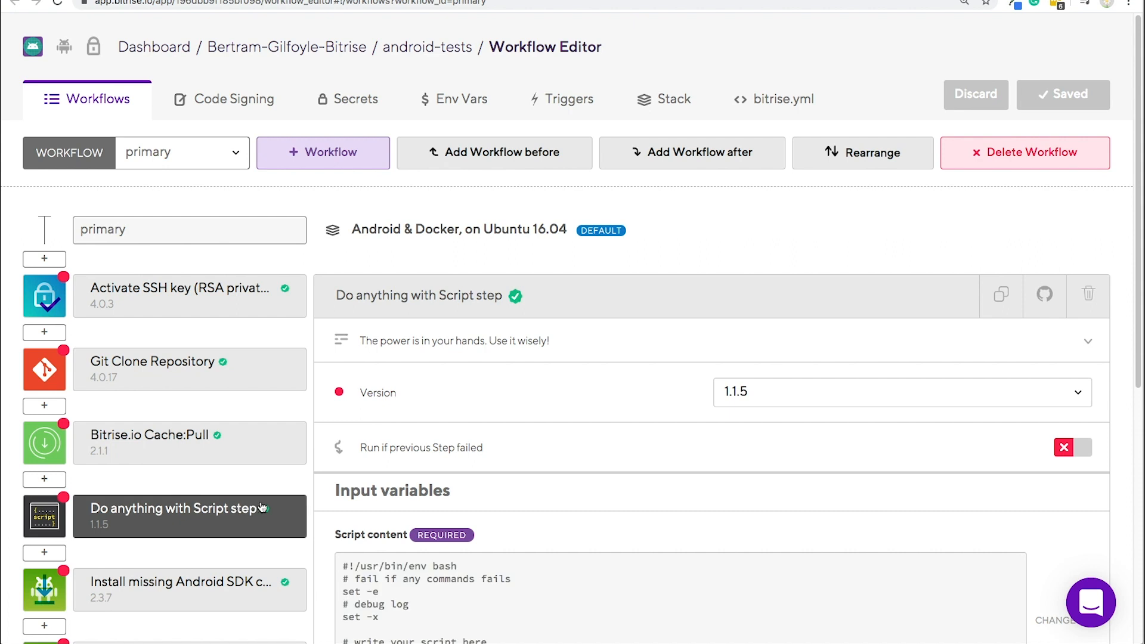
mouse_move(465, 498)
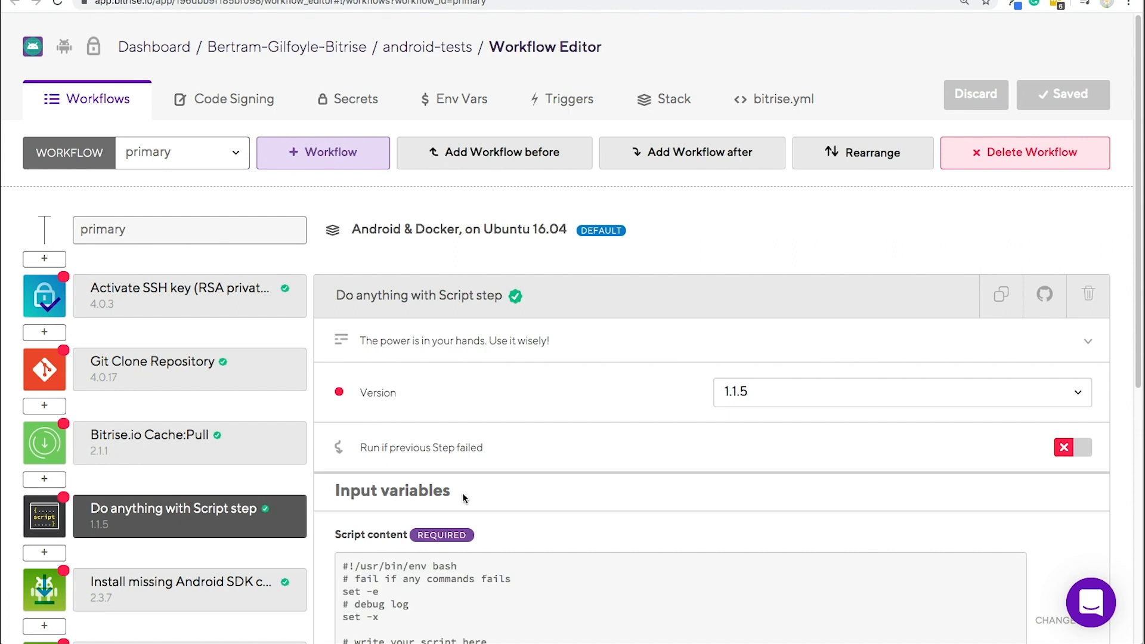
mouse_move(216, 377)
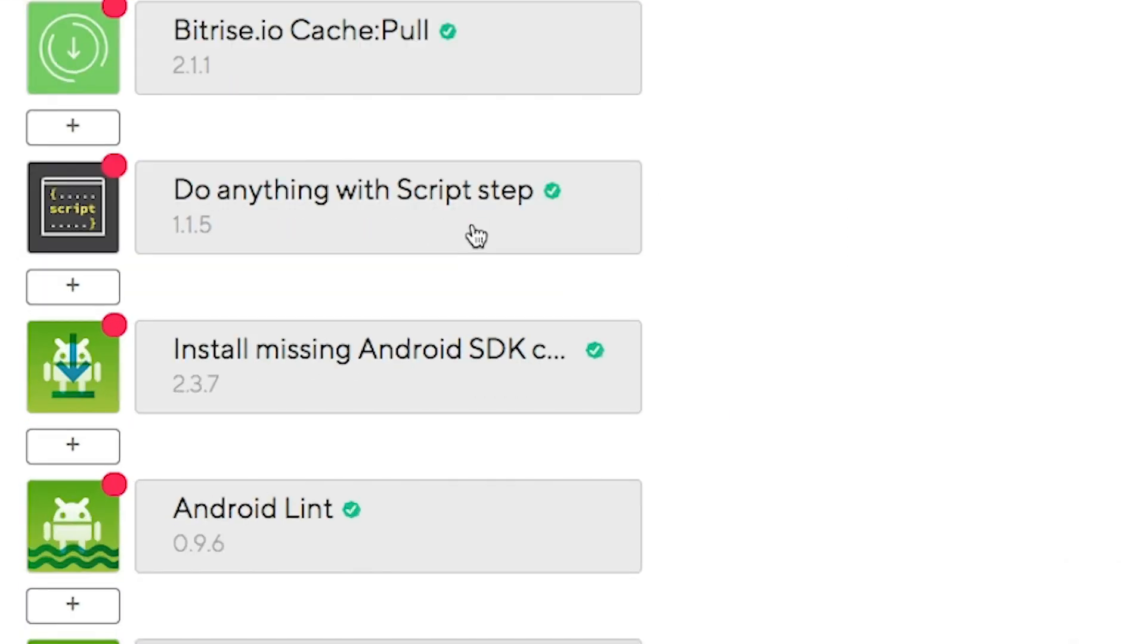
scroll("down", 3)
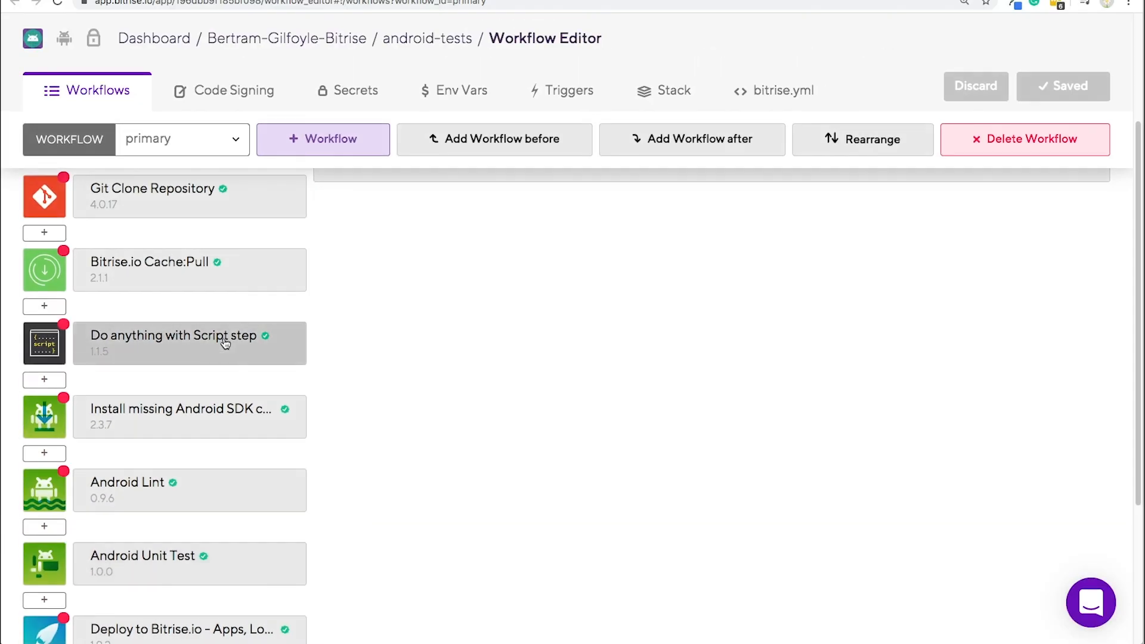
Delete the 'Do anything with Script step' step, leaving Cache:Pull then Install missing Android SDK
left_click(189, 343)
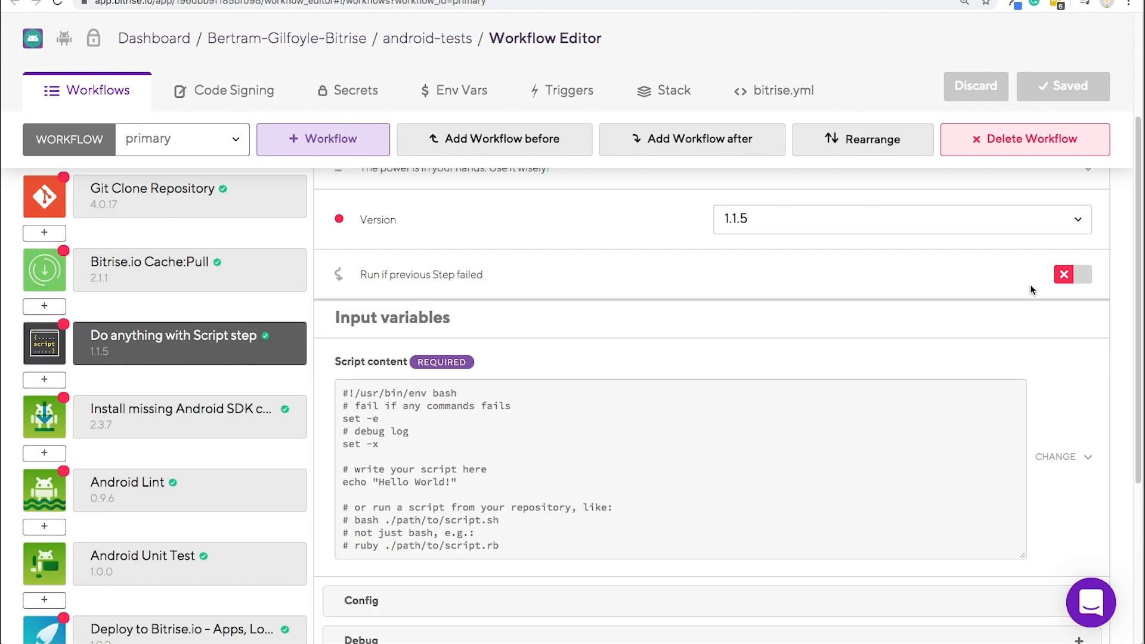
scroll("up", 3)
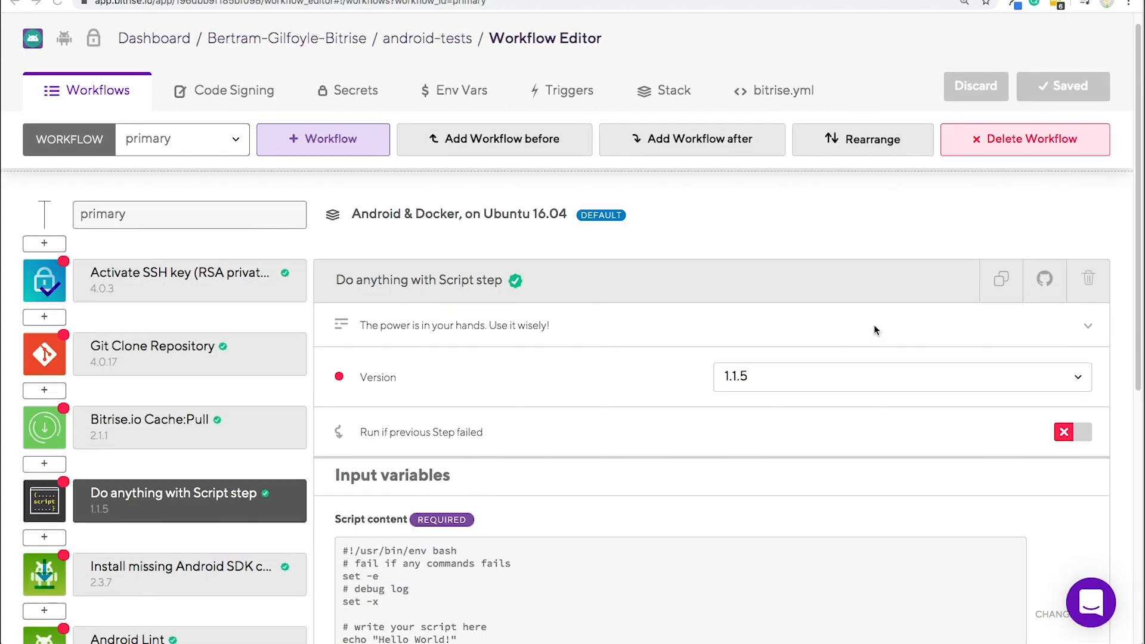
scroll("down", 3)
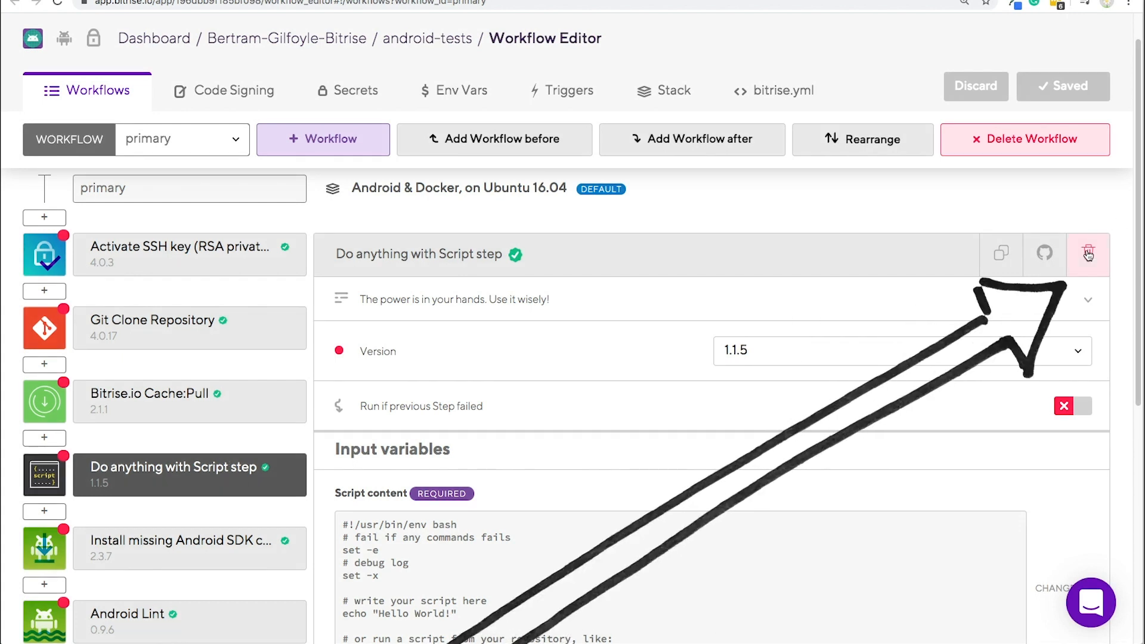
left_click(1086, 253)
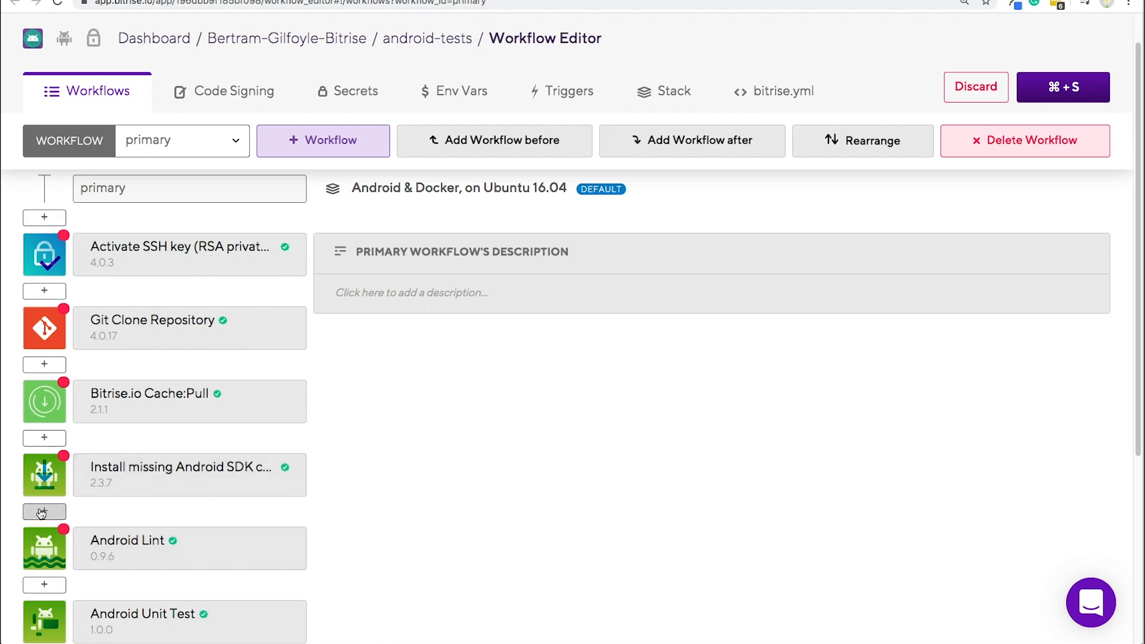
Insert a step after Install missing Android SDK, searching all platforms for 'slack'
left_click(43, 510)
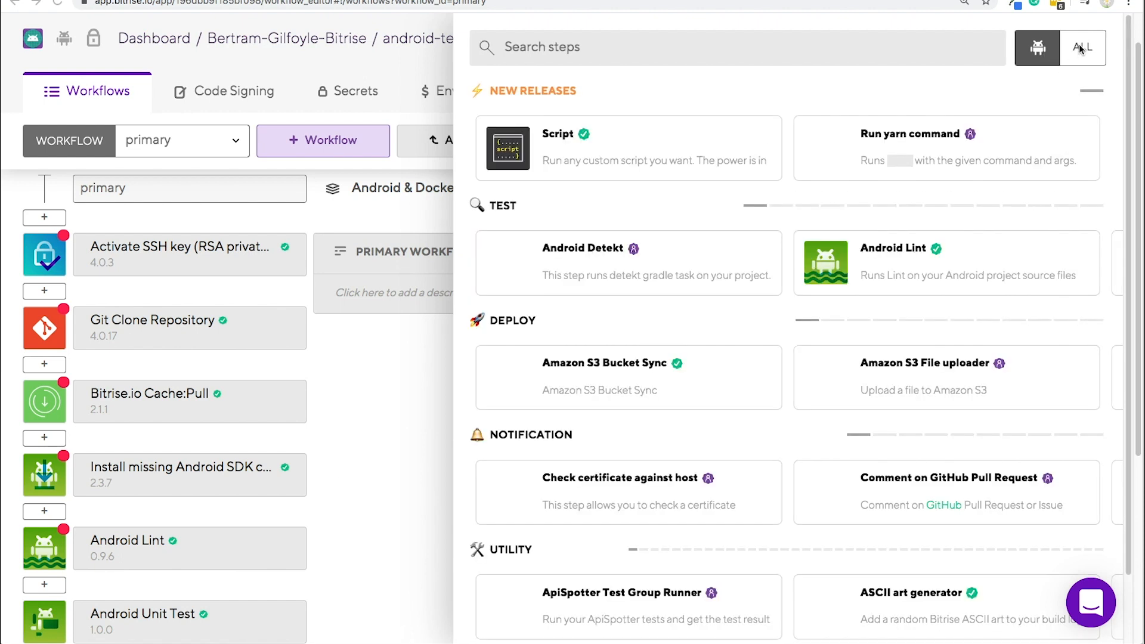
left_click(1081, 47)
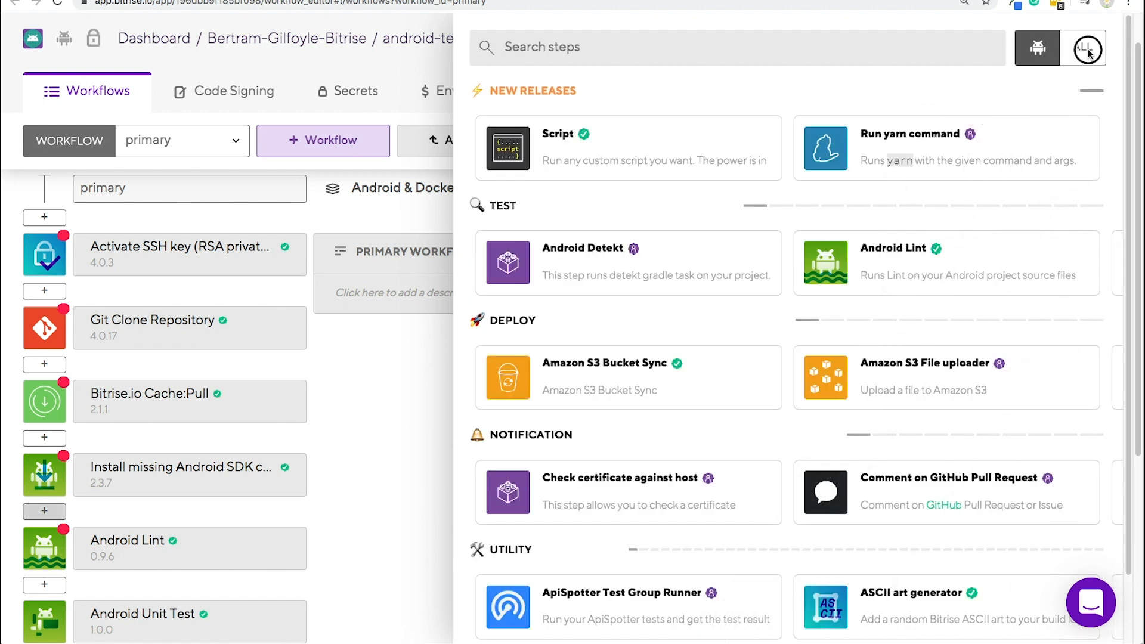
left_click(1083, 48)
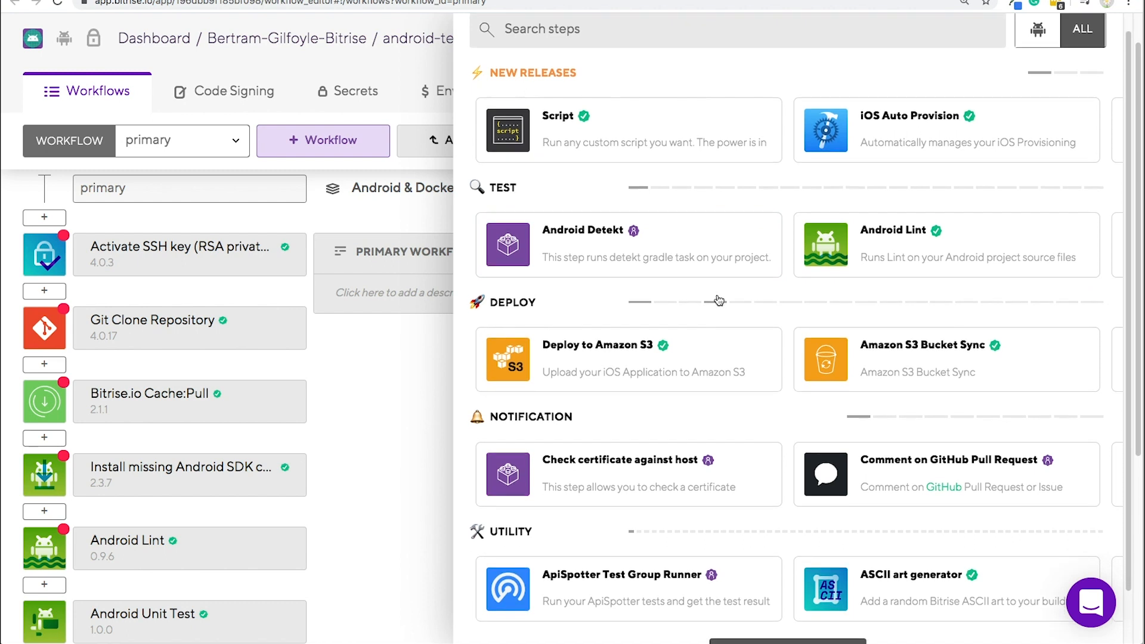
type("sla")
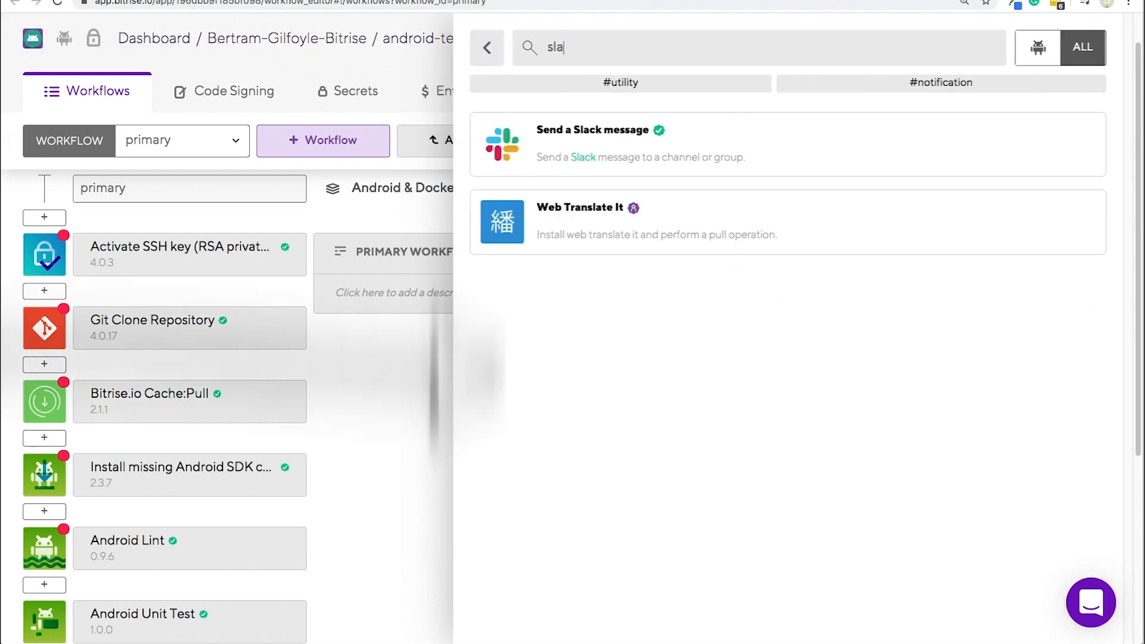
type("ck")
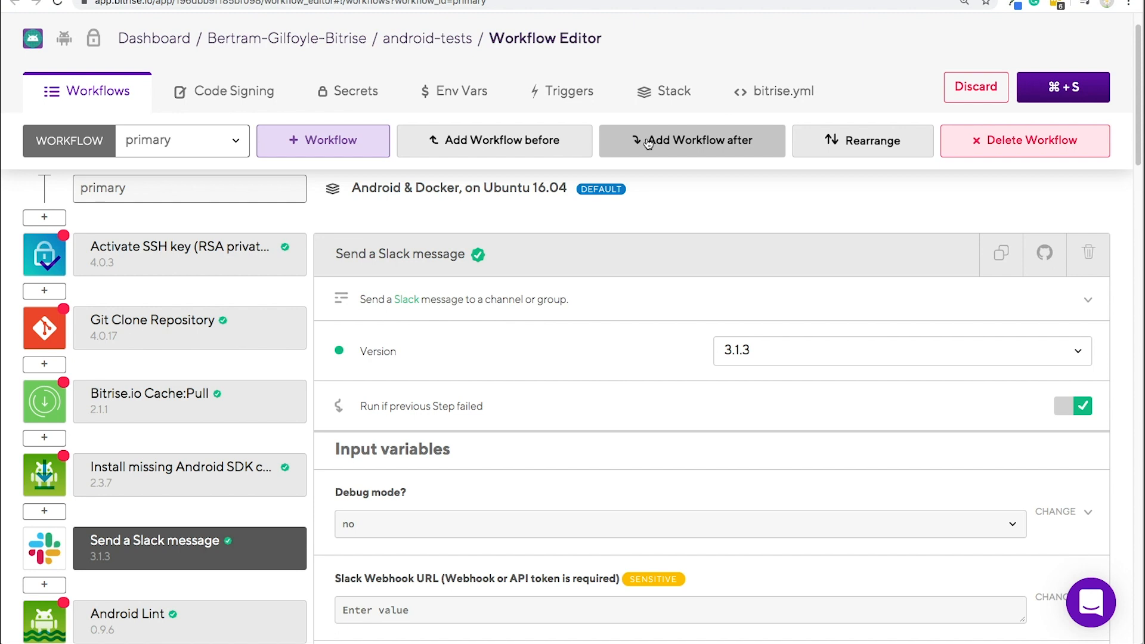
Show the Android Unit Test step's Project Location, Module and Variant inputs
scroll("down", 3)
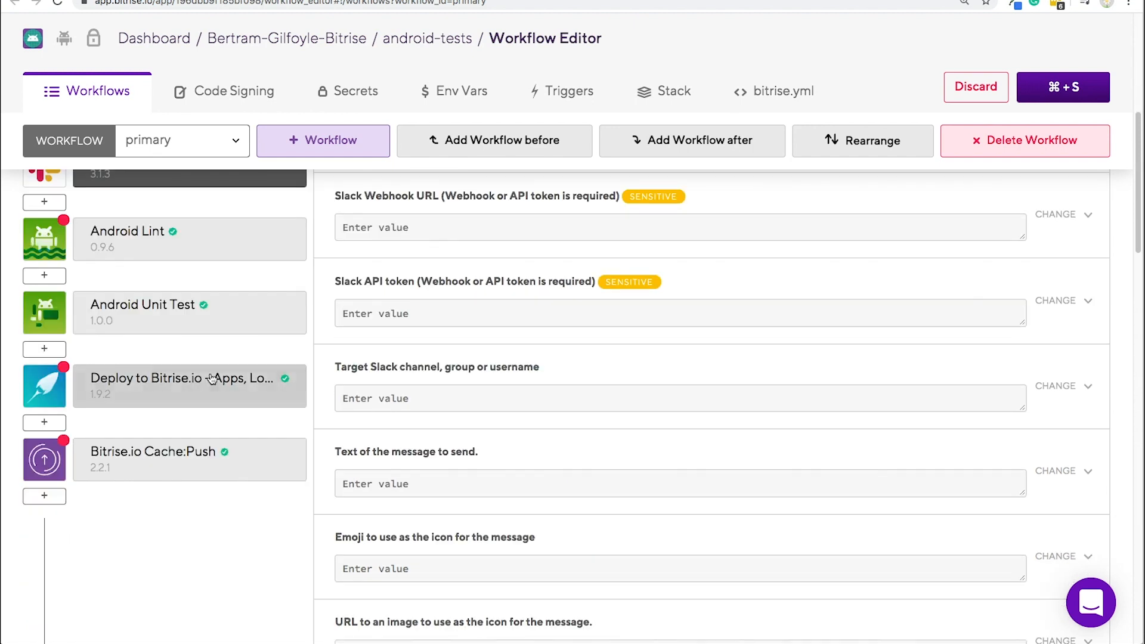
left_click(189, 312)
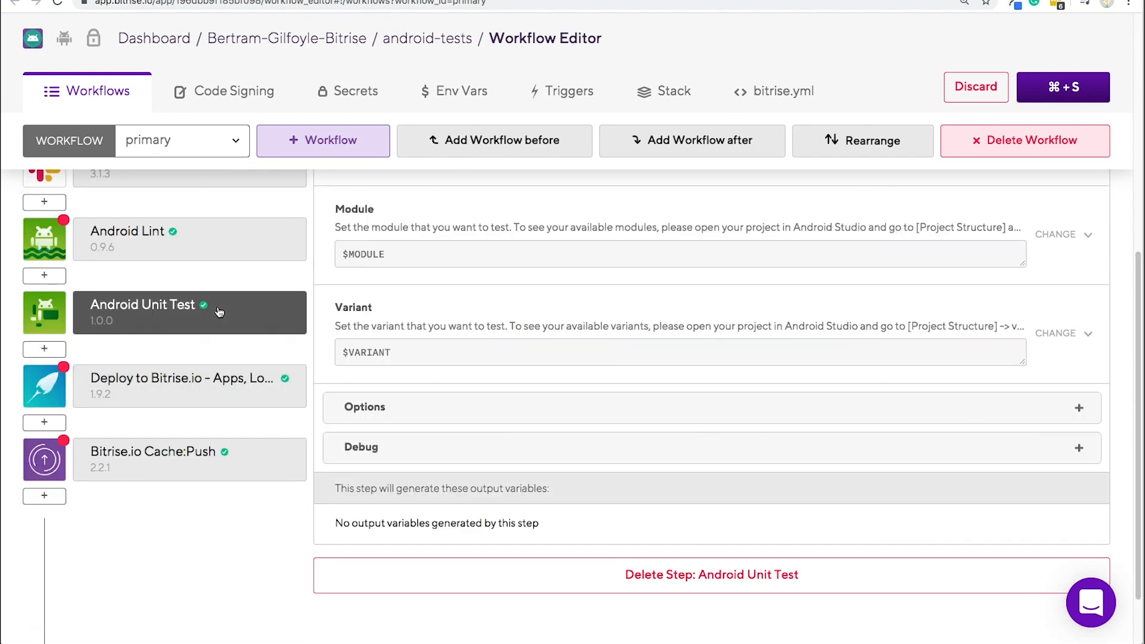
mouse_move(228, 316)
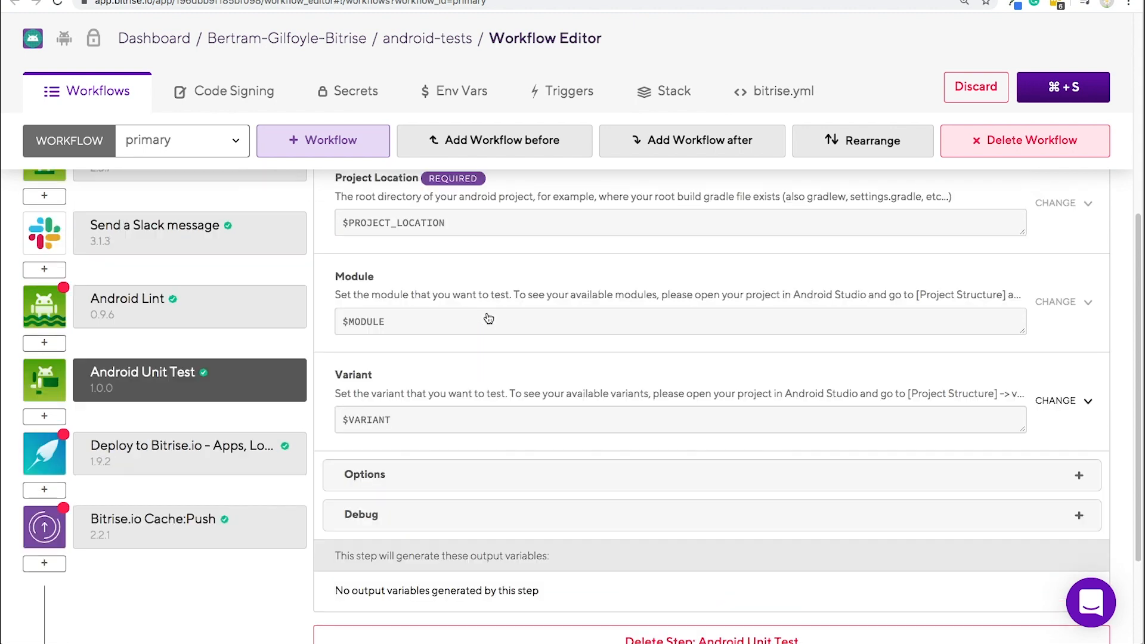
scroll("up", 3)
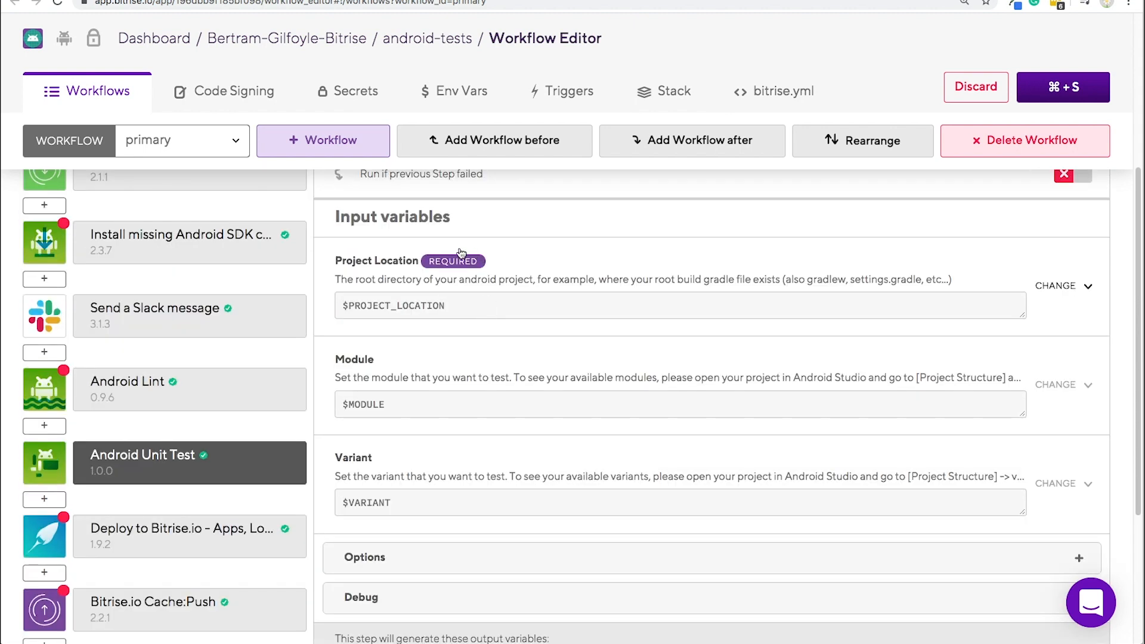
mouse_move(443, 290)
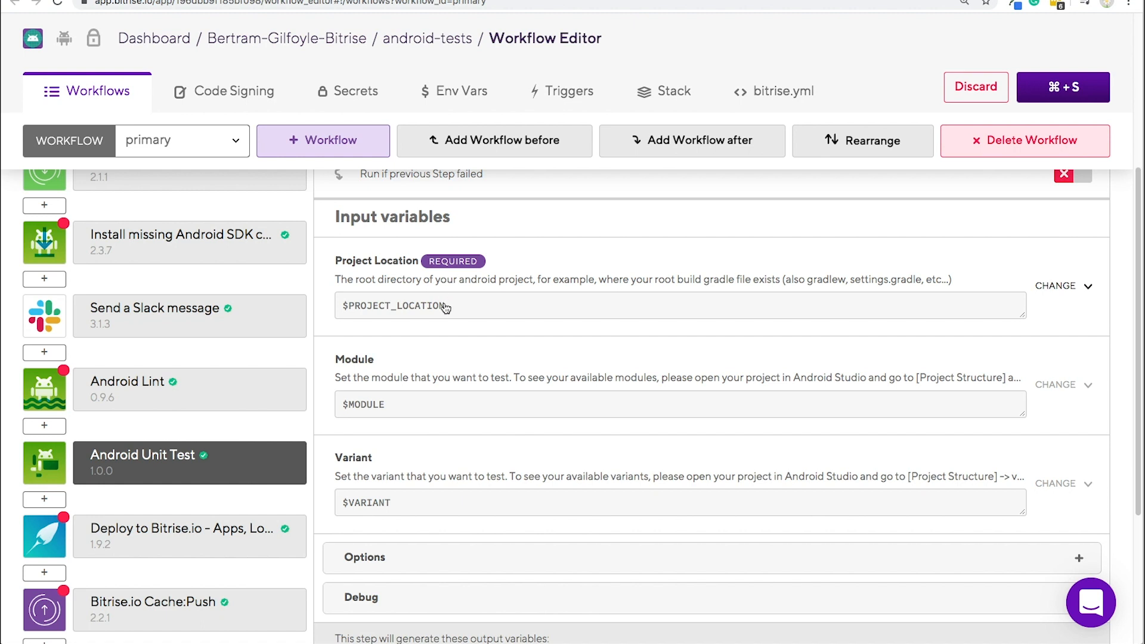
mouse_move(540, 274)
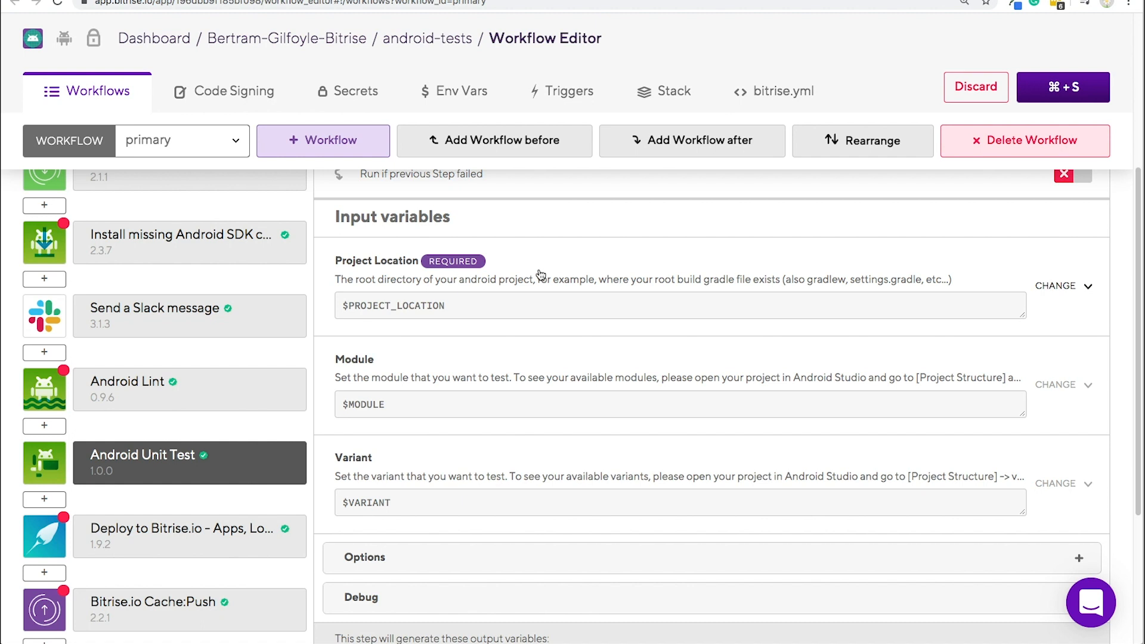
Edit the Project Location input and bring up the Insert variable list
left_click(1056, 286)
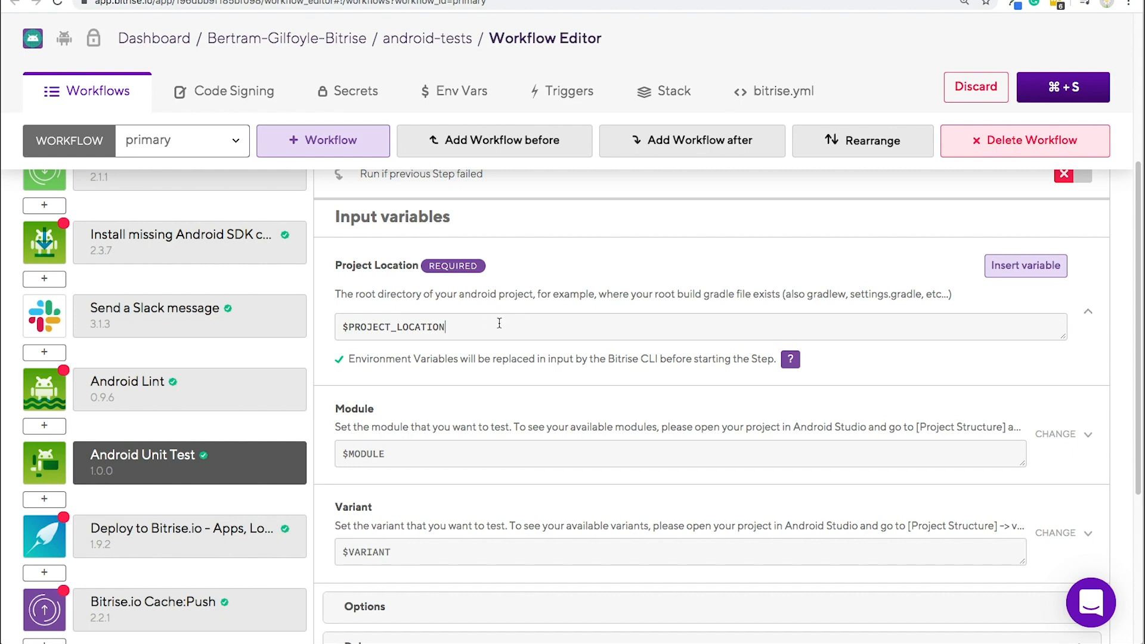
mouse_move(1025, 266)
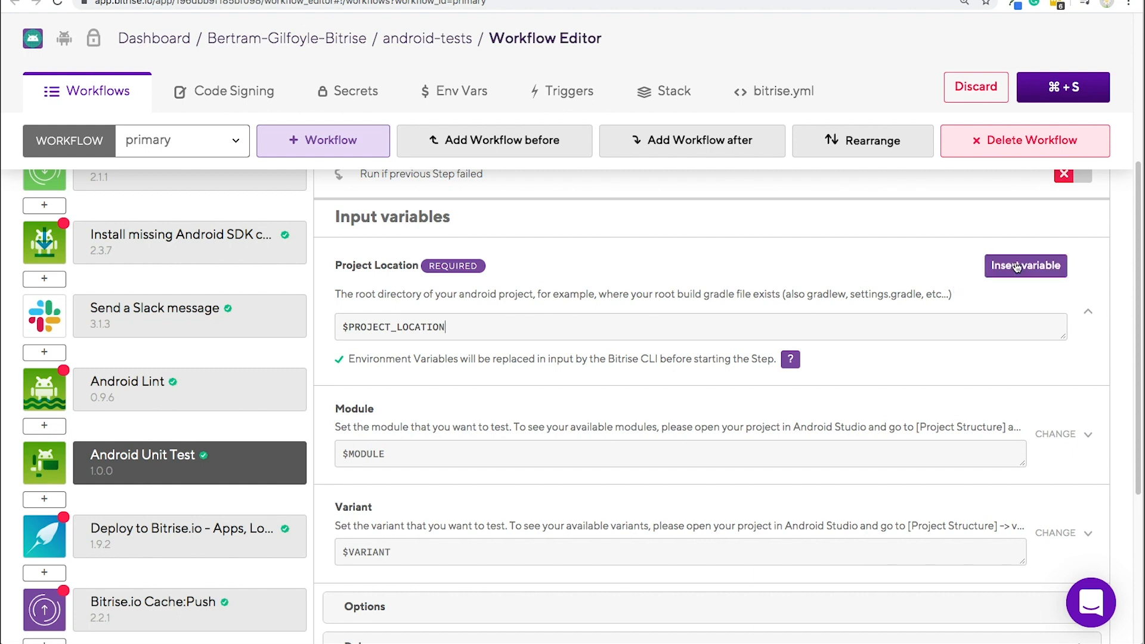
left_click(1024, 266)
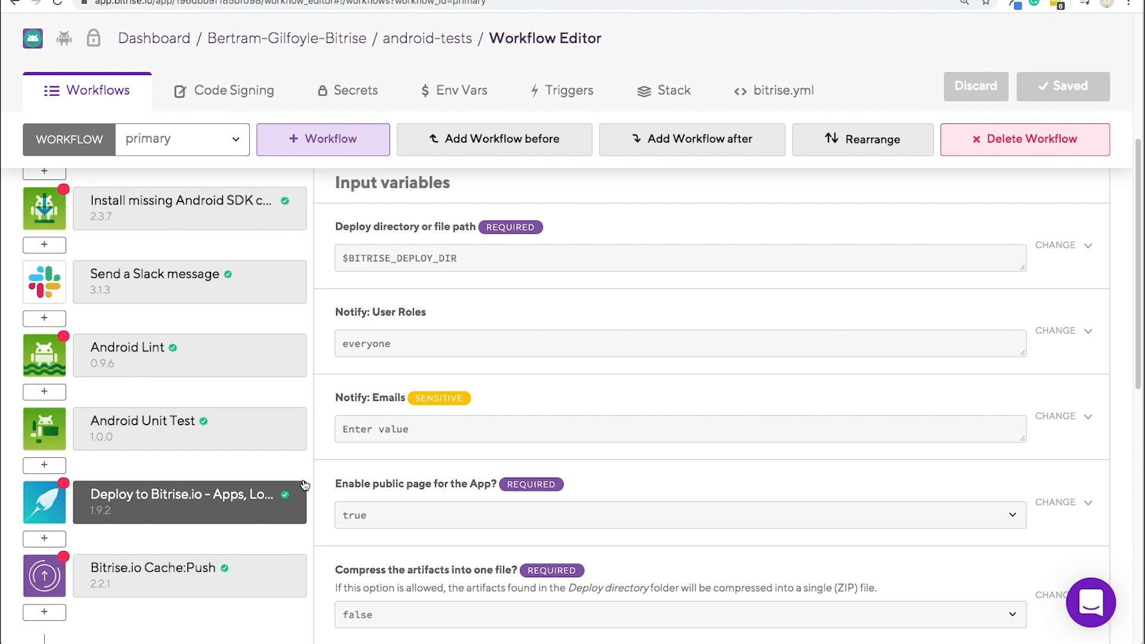
mouse_move(412, 382)
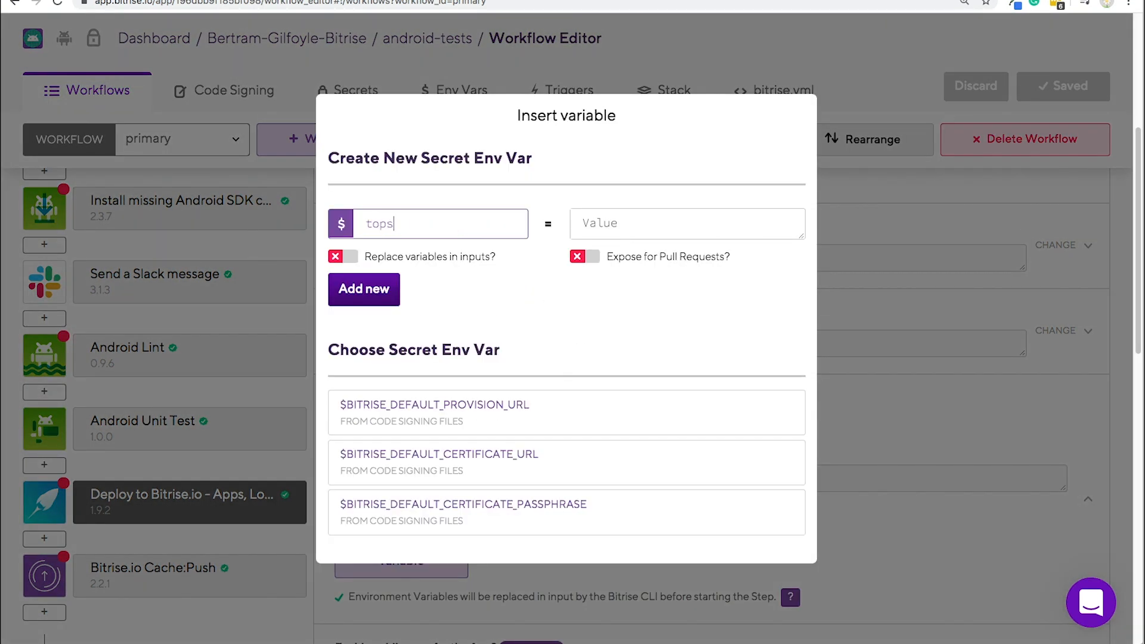
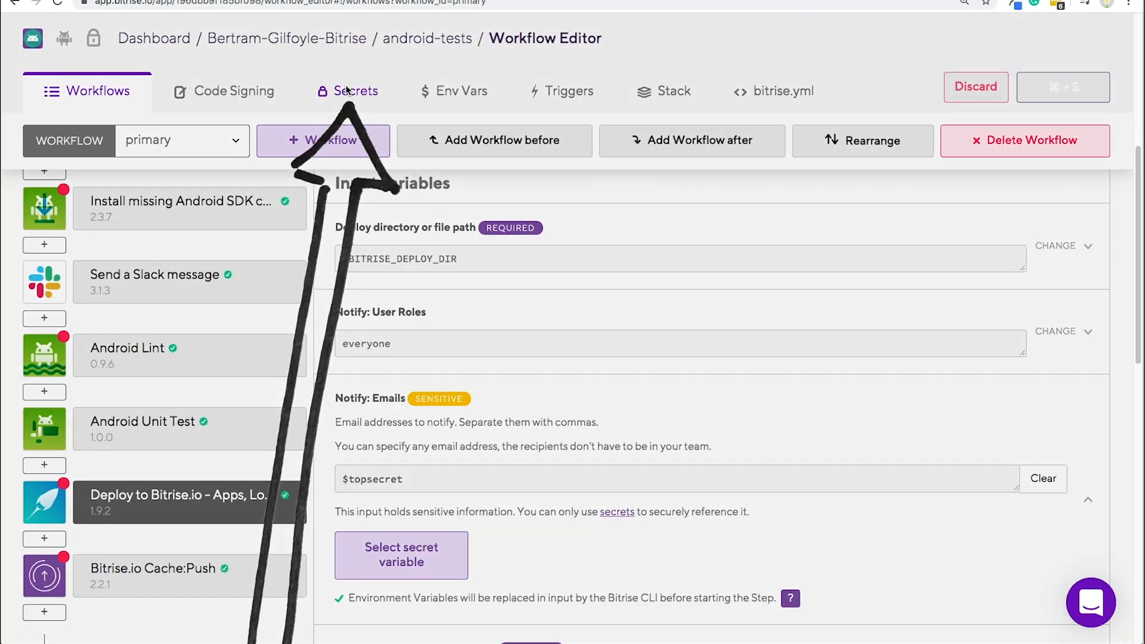
Make the topsecret secret protected in the Secrets tab, then go back to Workflows
left_click(355, 91)
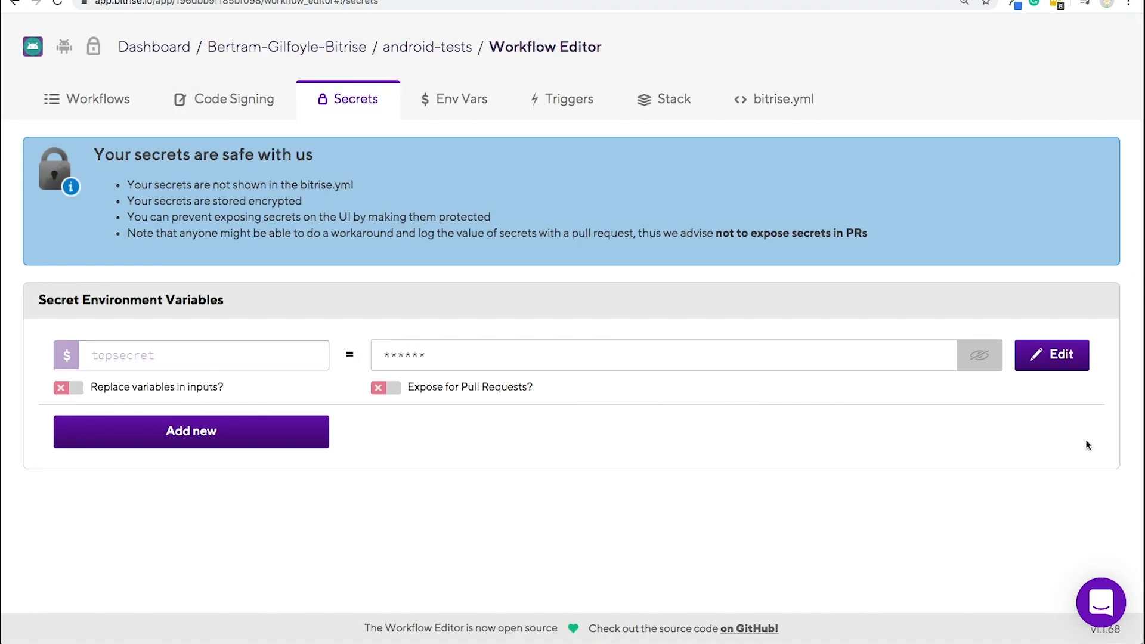
left_click(1051, 354)
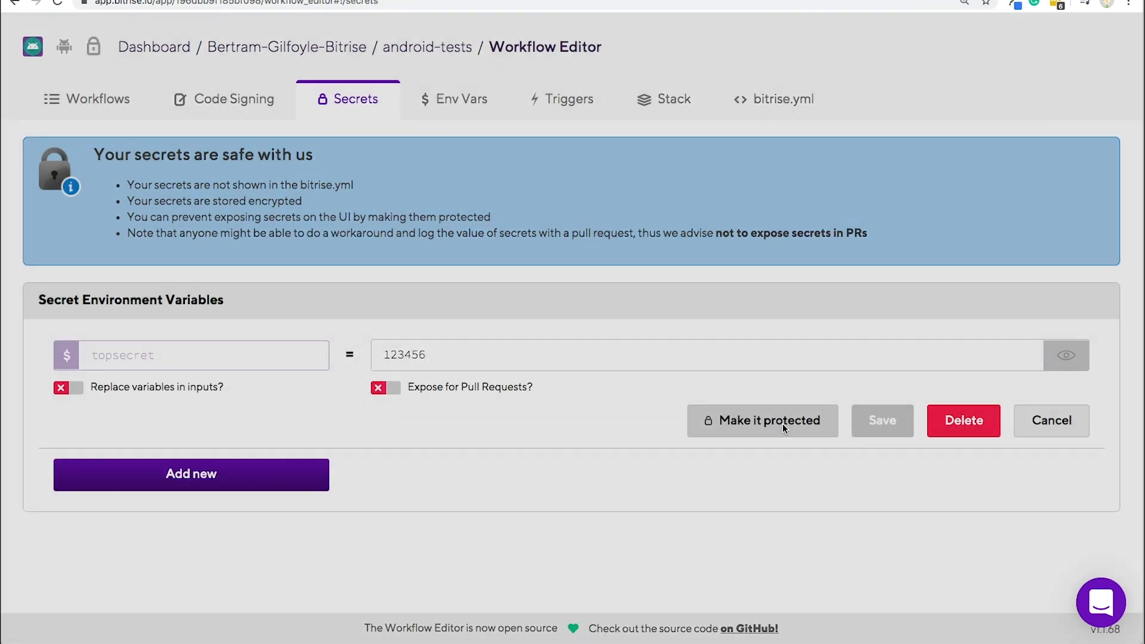
left_click(762, 419)
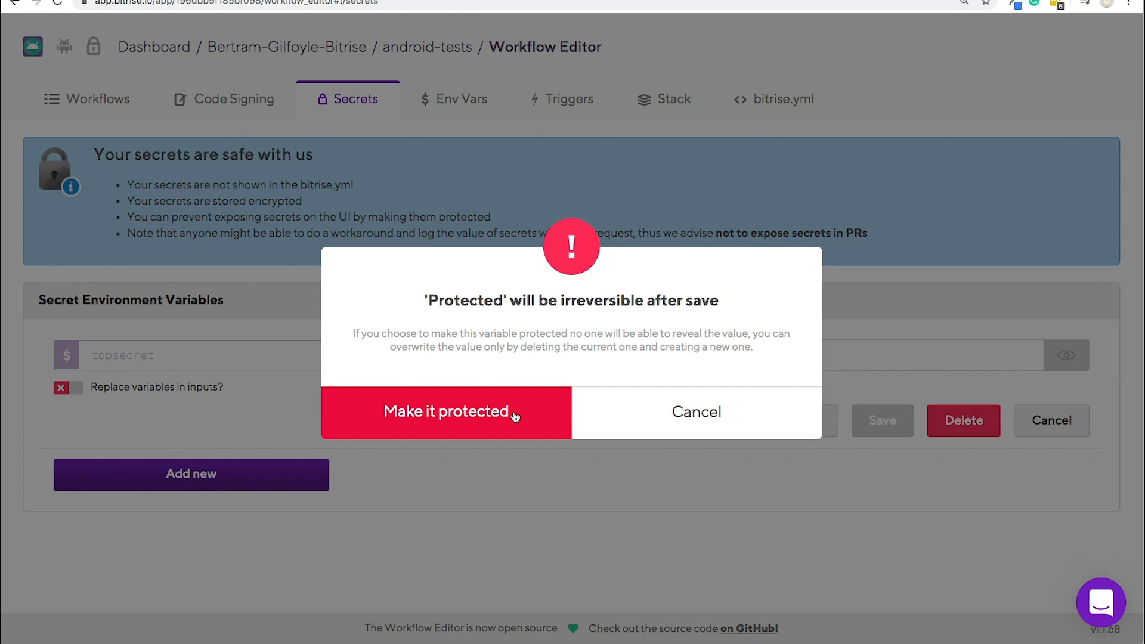
left_click(446, 412)
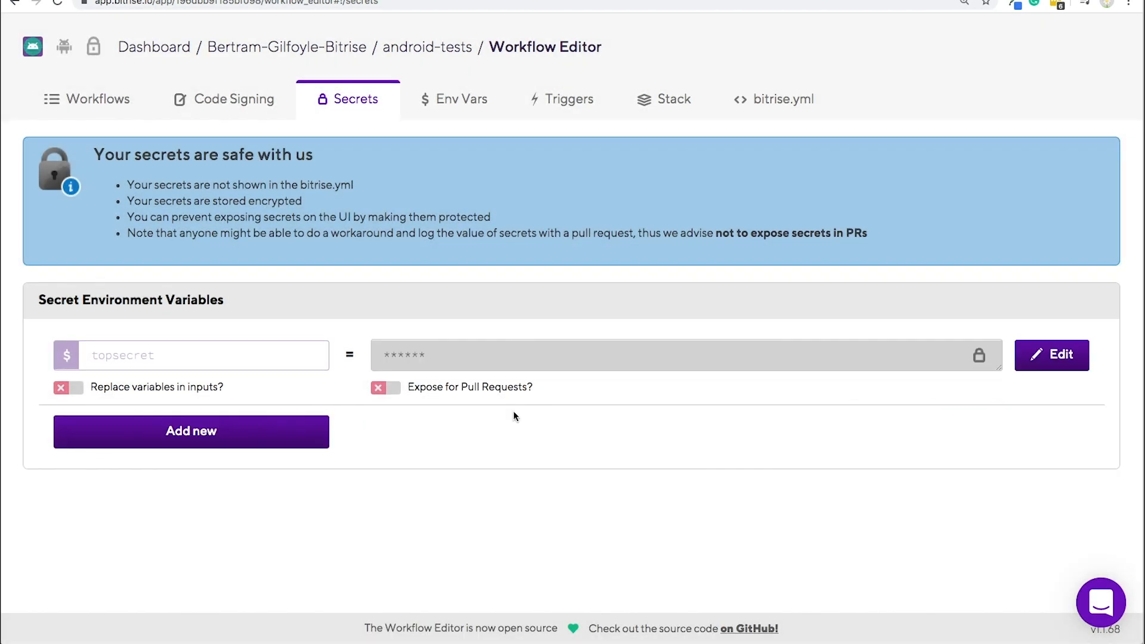
mouse_move(100, 98)
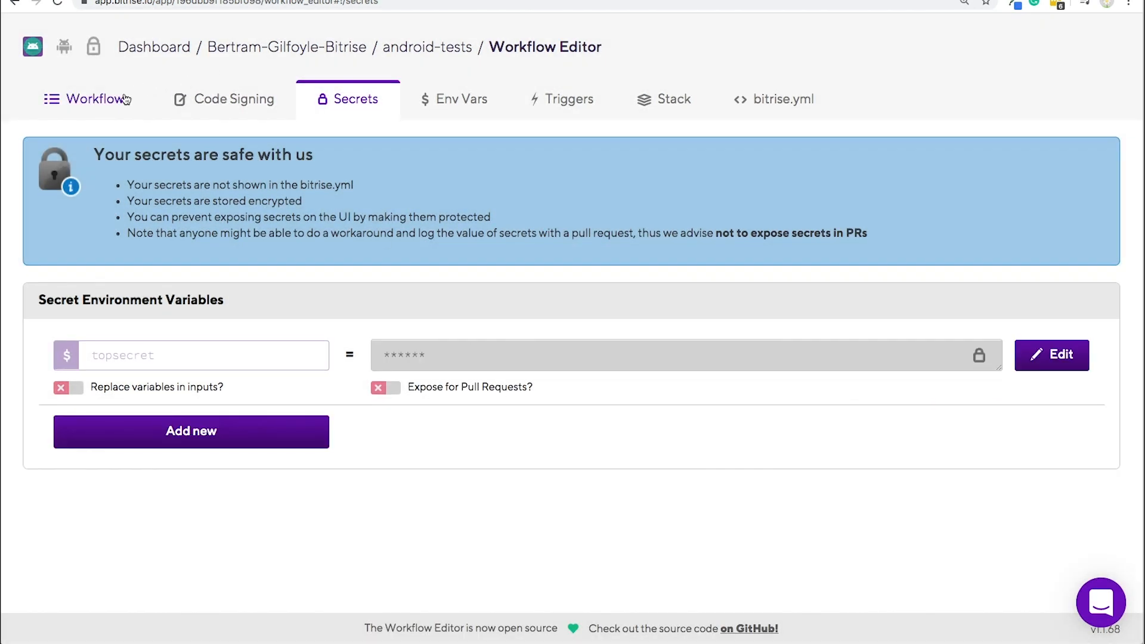
left_click(86, 98)
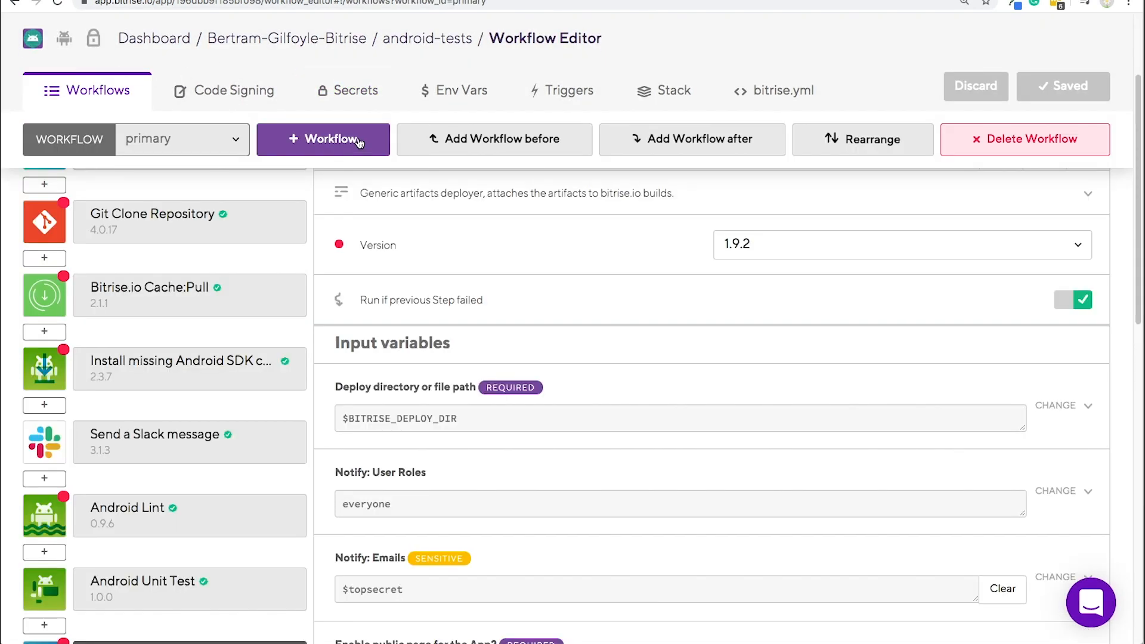